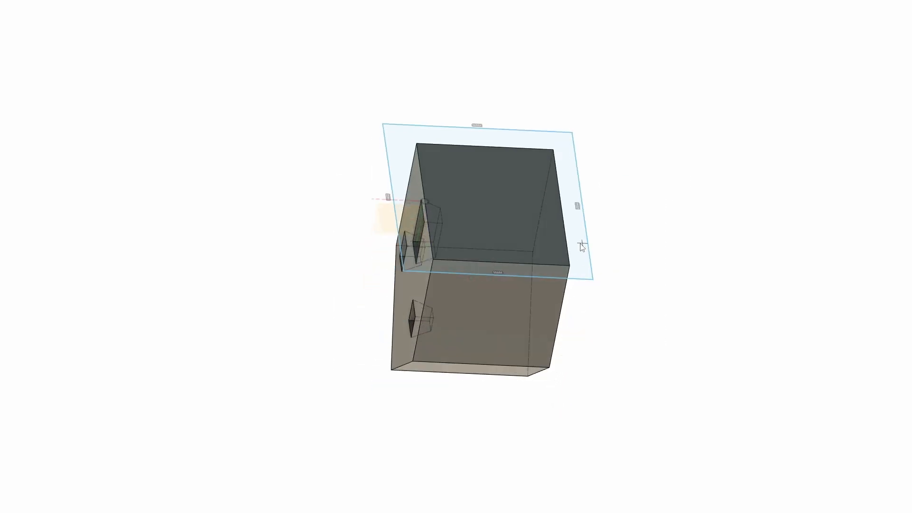
Extrude the two sketch profiles as a new body across the mold box
{"action": "left_click", "coordinate": [488, 203]}
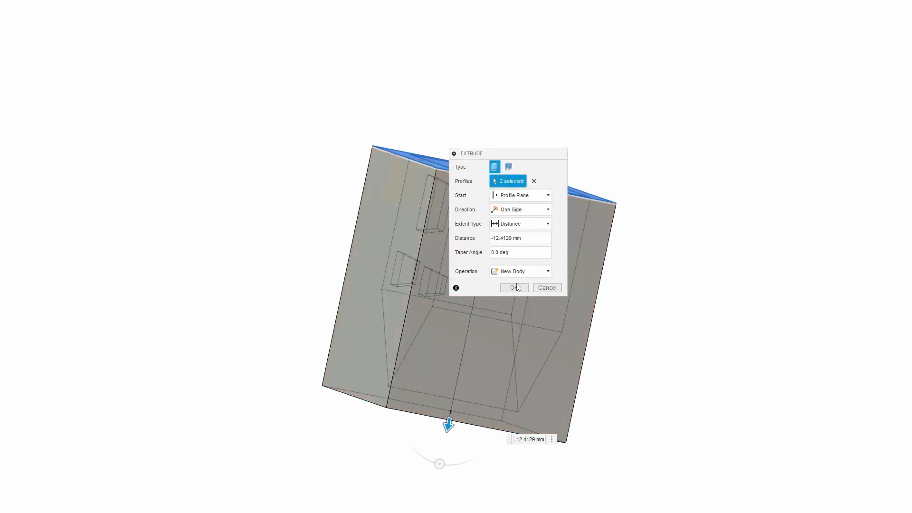
{"action": "left_click", "coordinate": [514, 287]}
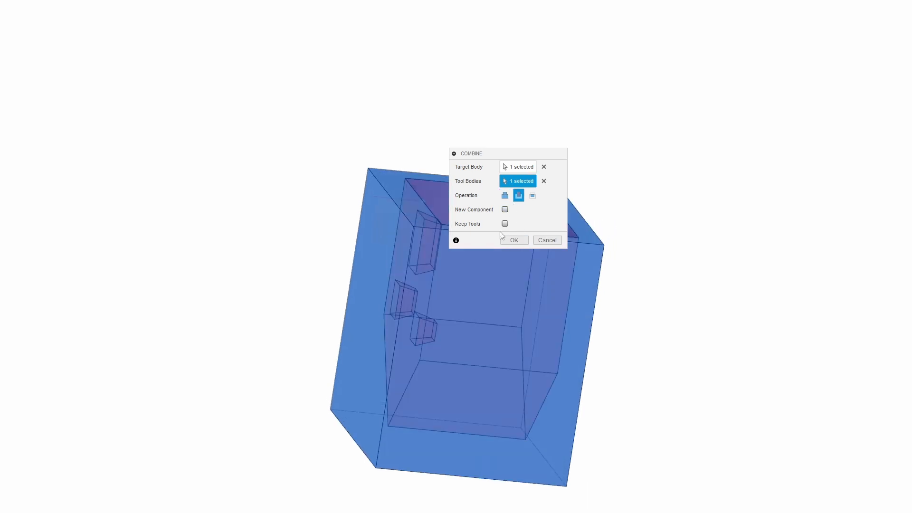
Cut the mold block into two halves using the new body as tool, with Keep Tools on
{"action": "left_click", "coordinate": [512, 239]}
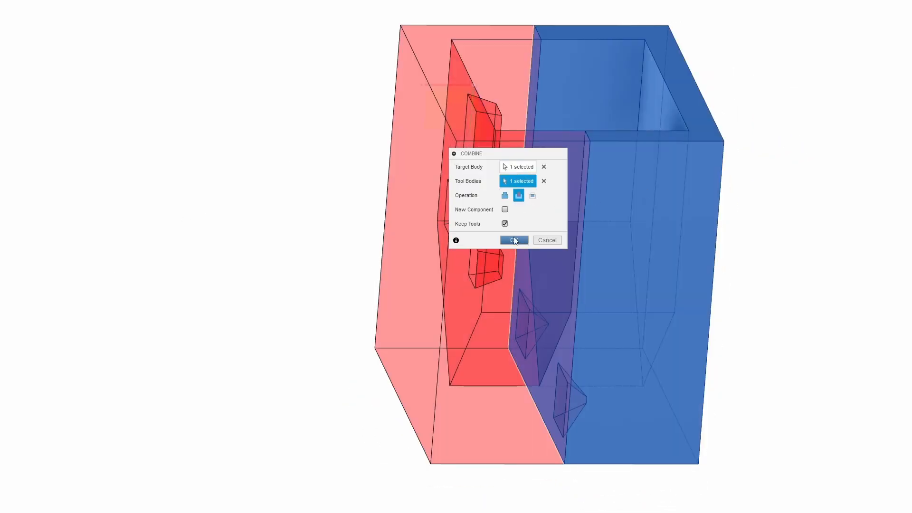
{"action": "left_click", "coordinate": [513, 241]}
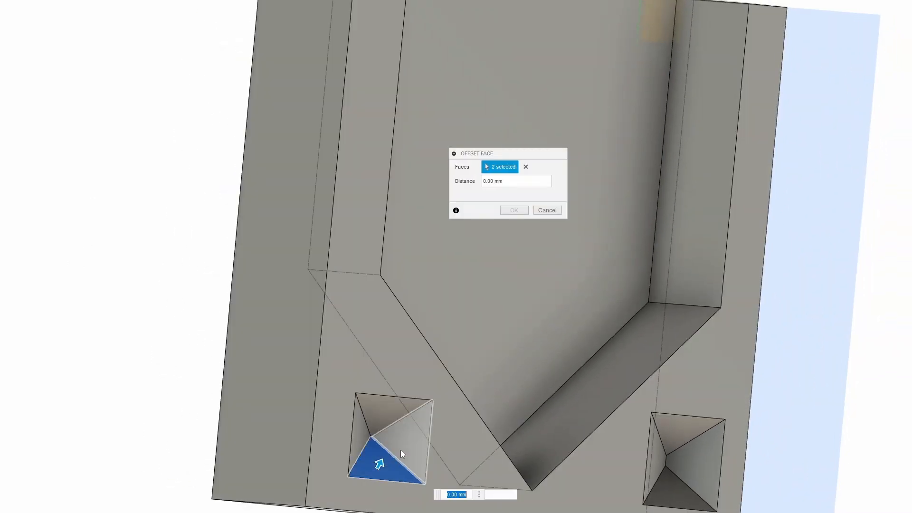
Add another sloped key-pocket face to the Offset Face selection
{"action": "left_click", "coordinate": [664, 455]}
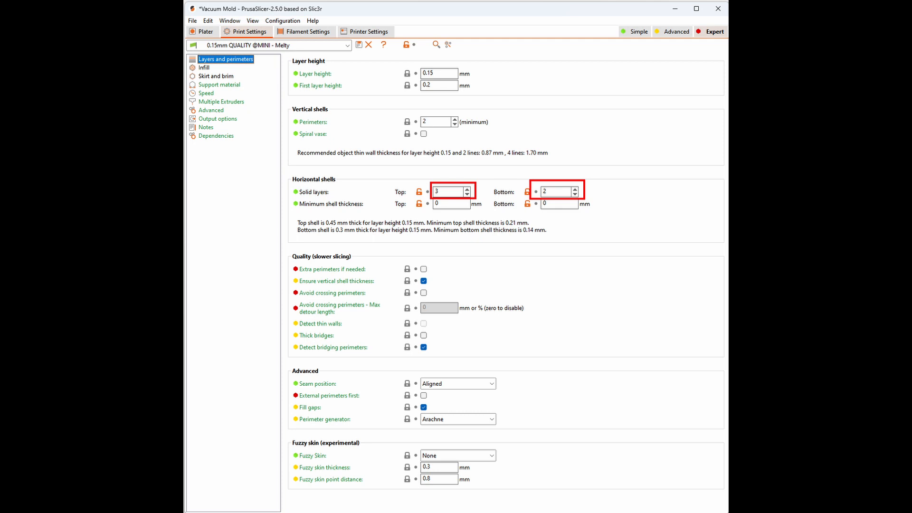
Switch to the Infill settings to set 16% Lightning infill for the Melty profile
{"action": "left_click", "coordinate": [204, 67]}
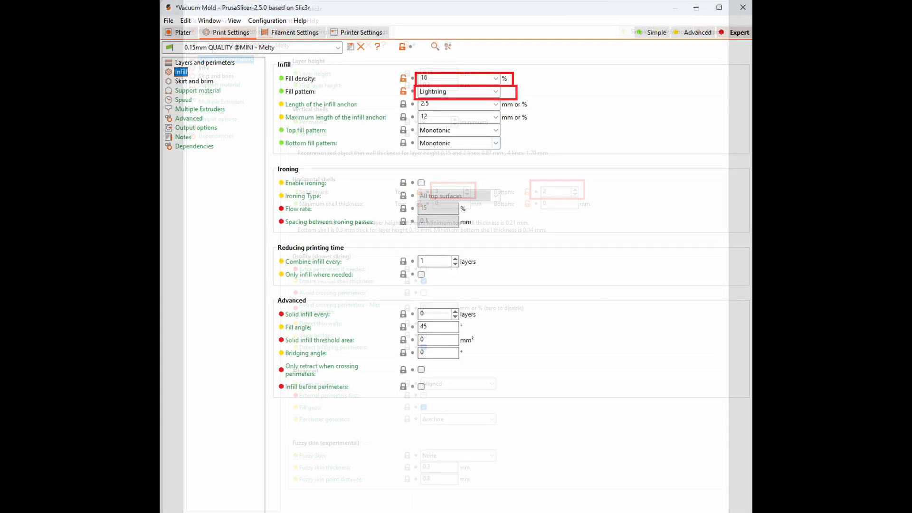